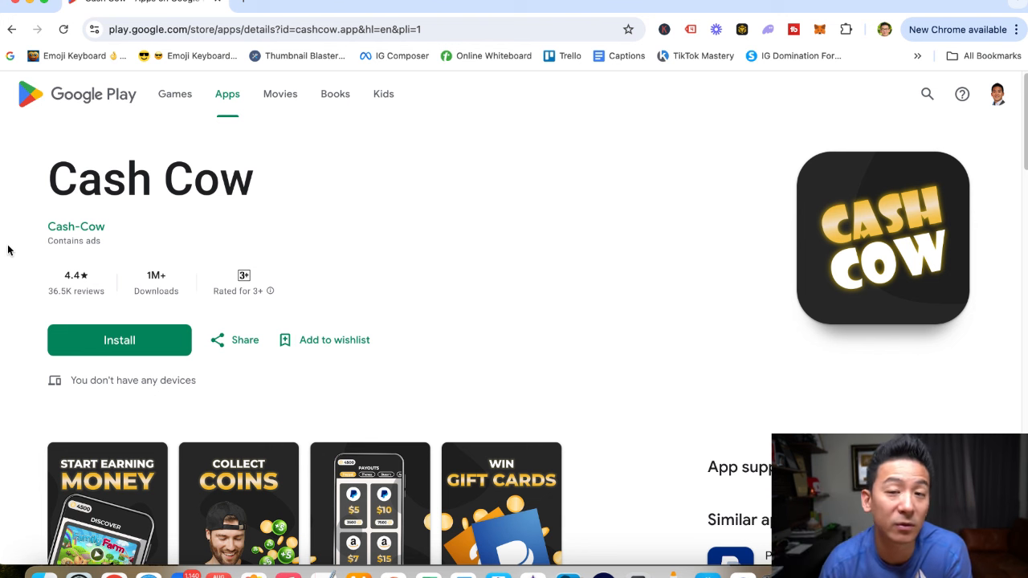
Scroll the Cash Cow listing and open the 'Start earning money by discovering games' screenshot enlarged.
{"action": "scroll", "scroll_direction": "down", "scroll_amount": 3}
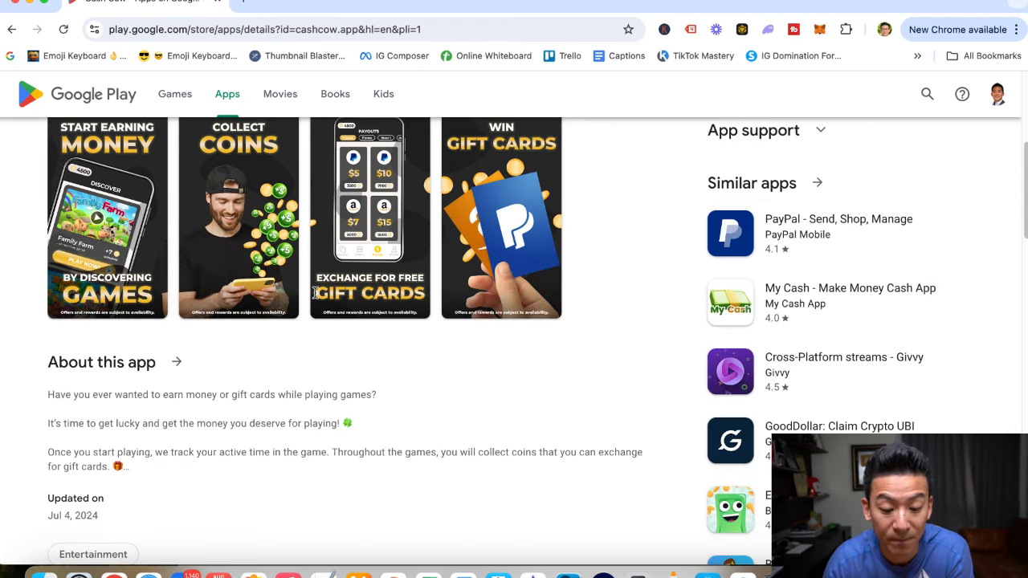
{"action": "scroll", "scroll_direction": "down", "scroll_amount": 3}
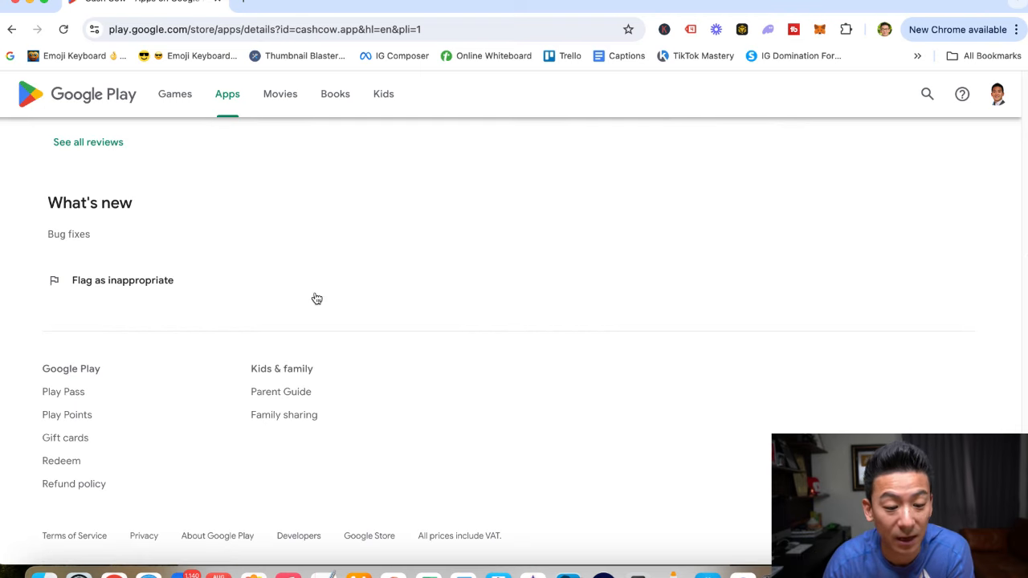
{"action": "scroll", "scroll_direction": "up", "scroll_amount": 3}
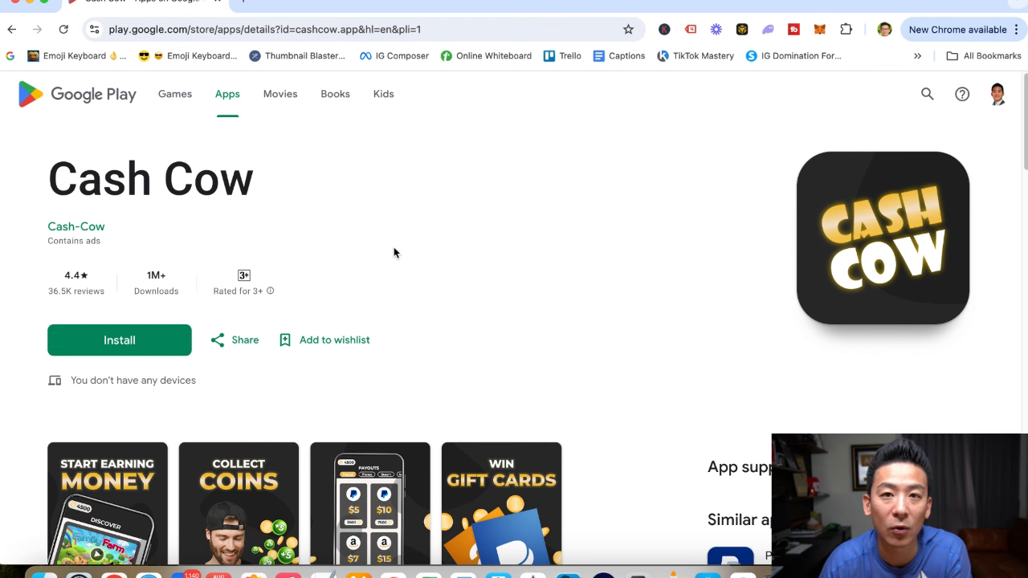
{"action": "scroll", "scroll_direction": "down", "scroll_amount": 3}
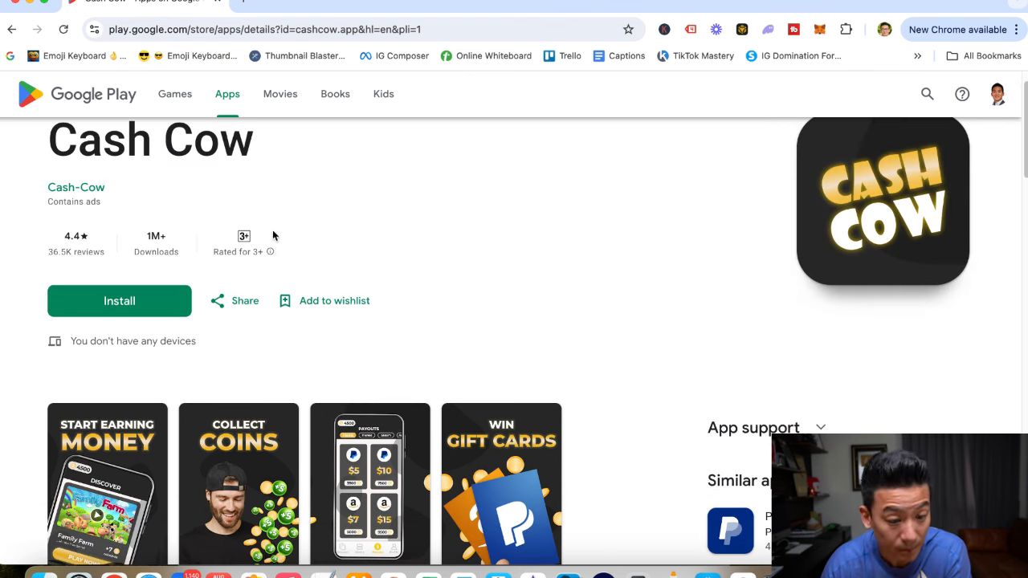
{"action": "scroll", "scroll_direction": "down", "scroll_amount": 3}
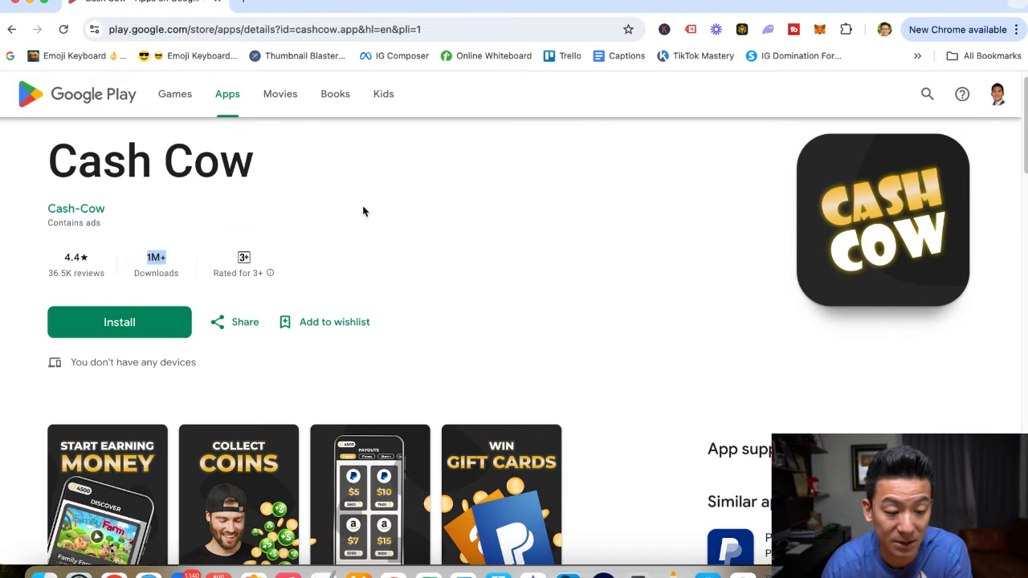
{"action": "scroll", "scroll_direction": "down", "scroll_amount": 3}
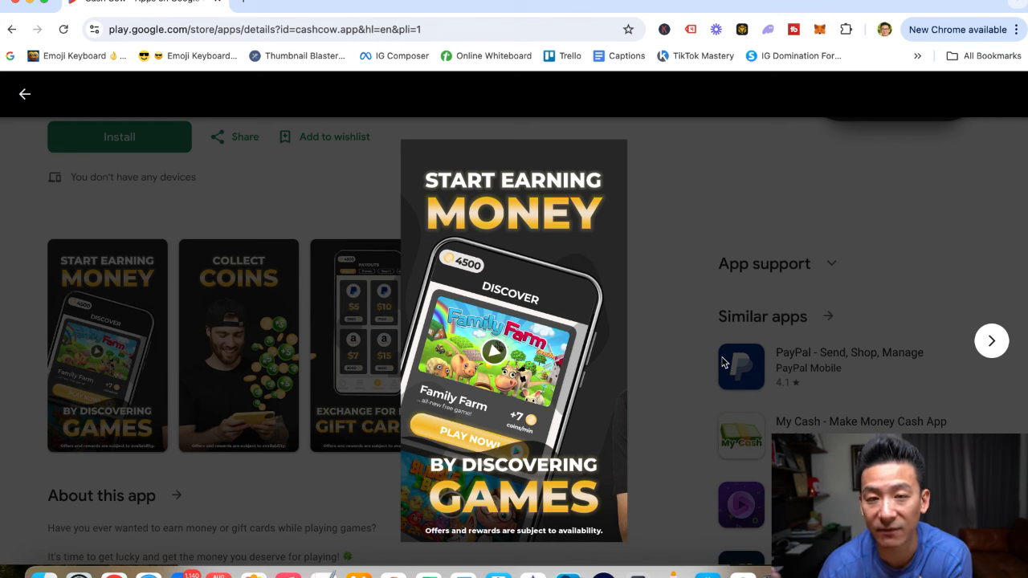
{"action": "mouse_move", "coordinate": [694, 339]}
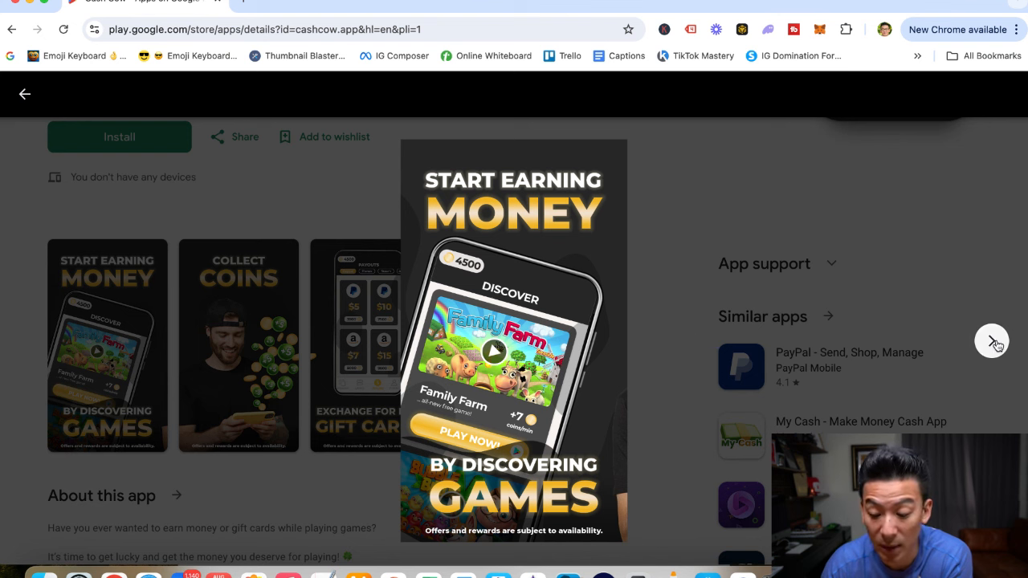
Move past the screenshot viewer, scroll to Ratings and reviews, and open the full Cash Cow review list.
{"action": "left_click", "coordinate": [992, 339]}
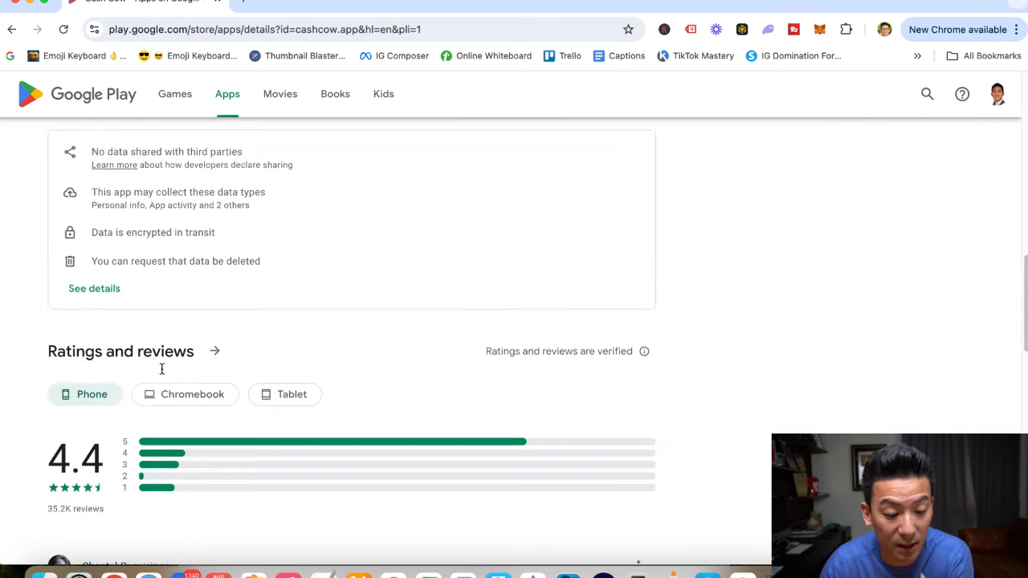
{"action": "scroll", "scroll_direction": "down", "scroll_amount": 3}
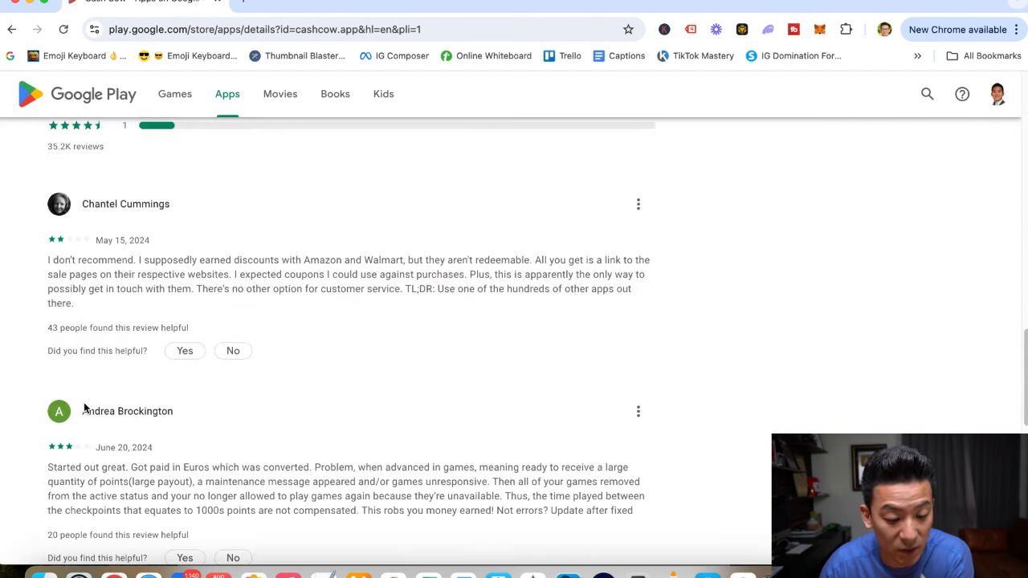
{"action": "scroll", "scroll_direction": "down", "scroll_amount": 3}
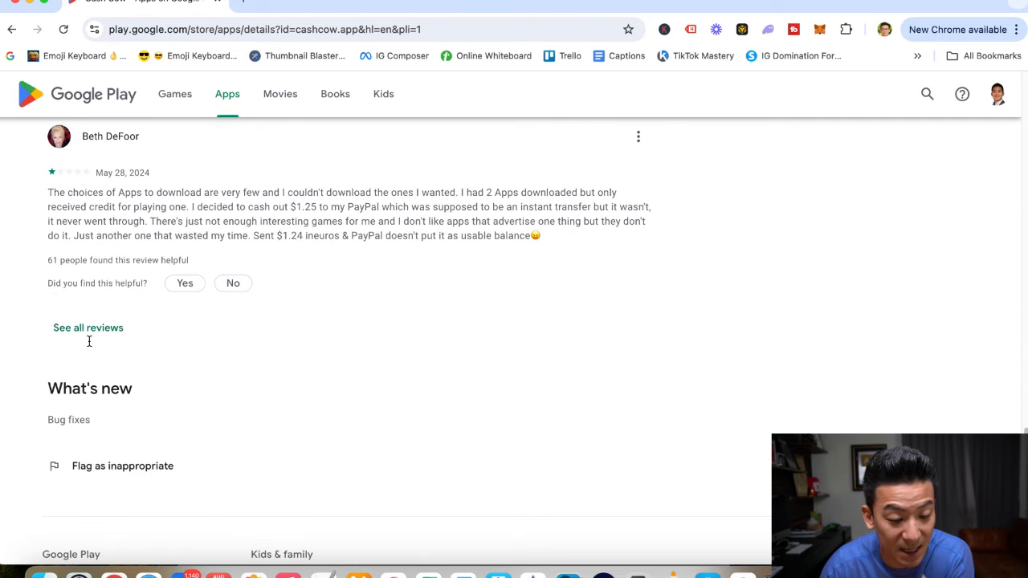
{"action": "left_click", "coordinate": [88, 328]}
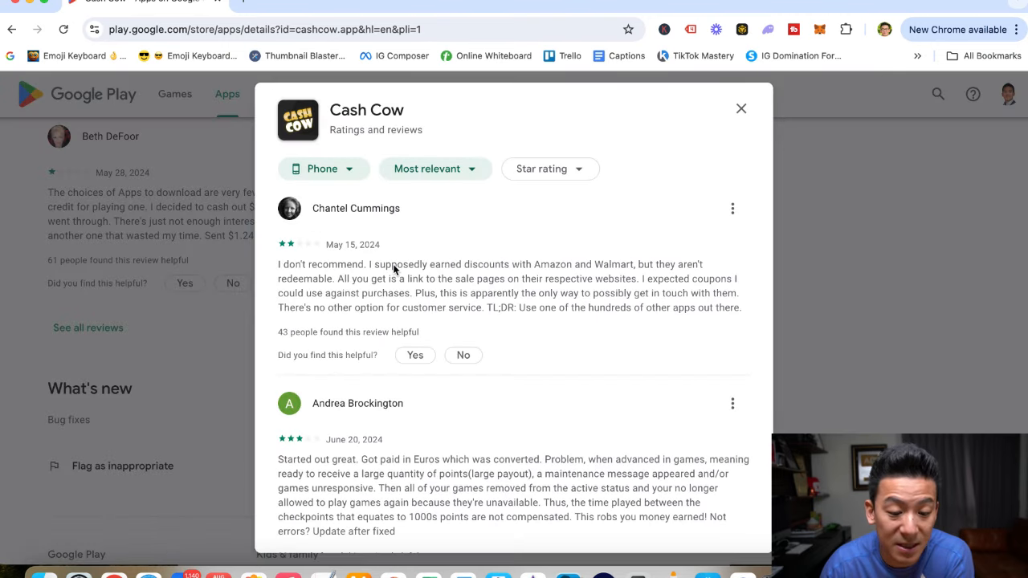
{"action": "mouse_move", "coordinate": [460, 223]}
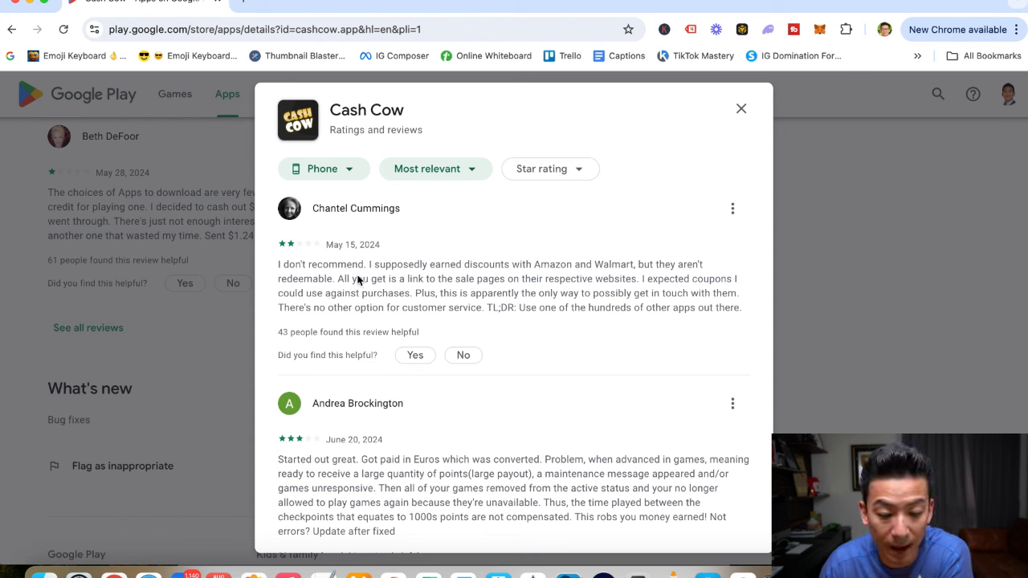
{"action": "mouse_move", "coordinate": [412, 276]}
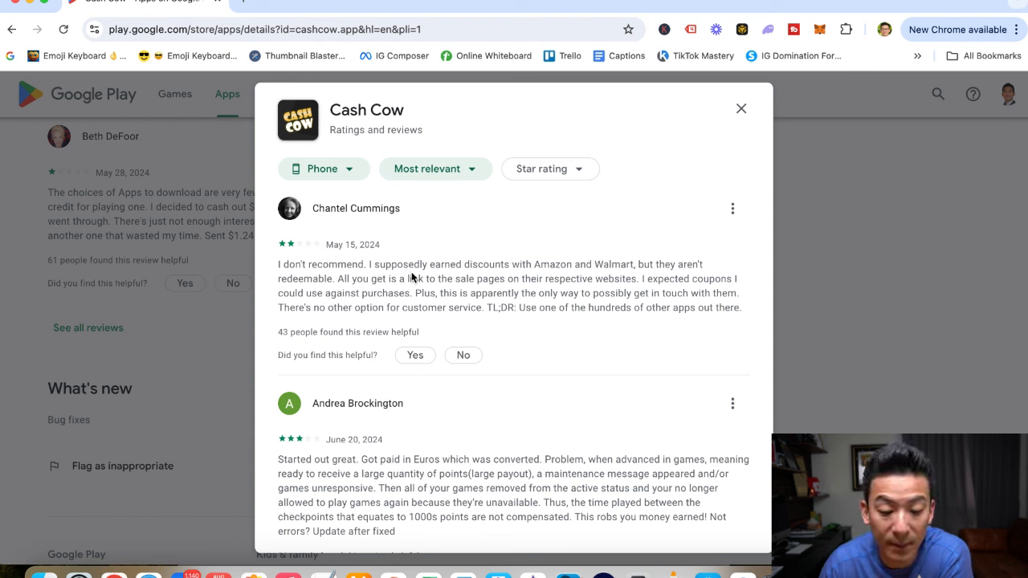
{"action": "mouse_move", "coordinate": [587, 261]}
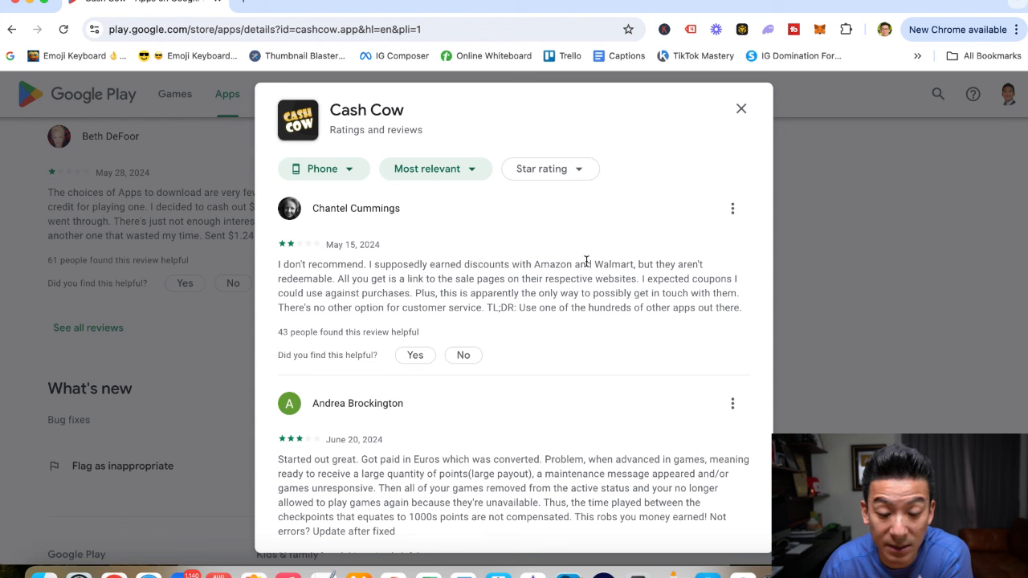
{"action": "mouse_move", "coordinate": [350, 267]}
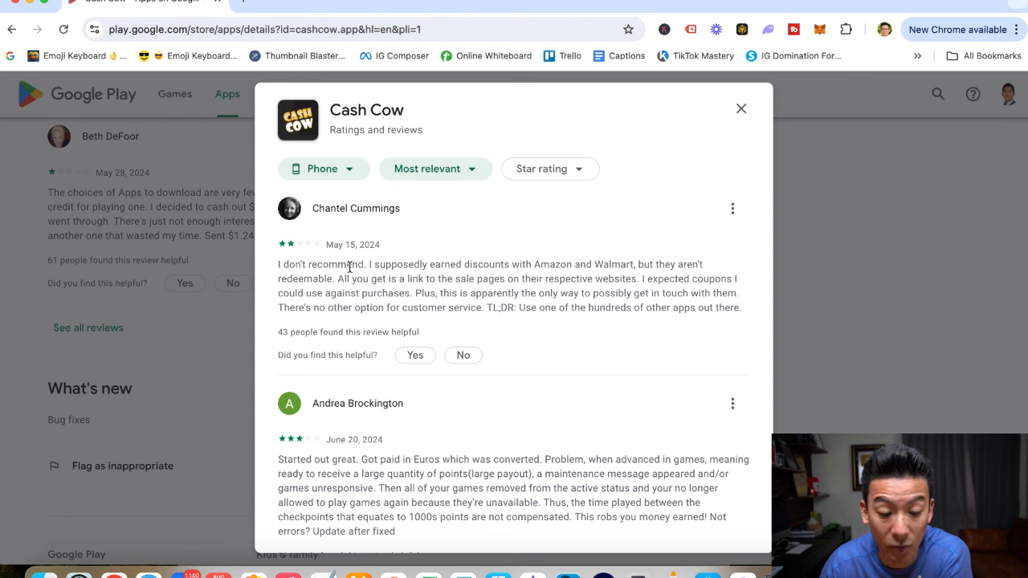
{"action": "mouse_move", "coordinate": [450, 293]}
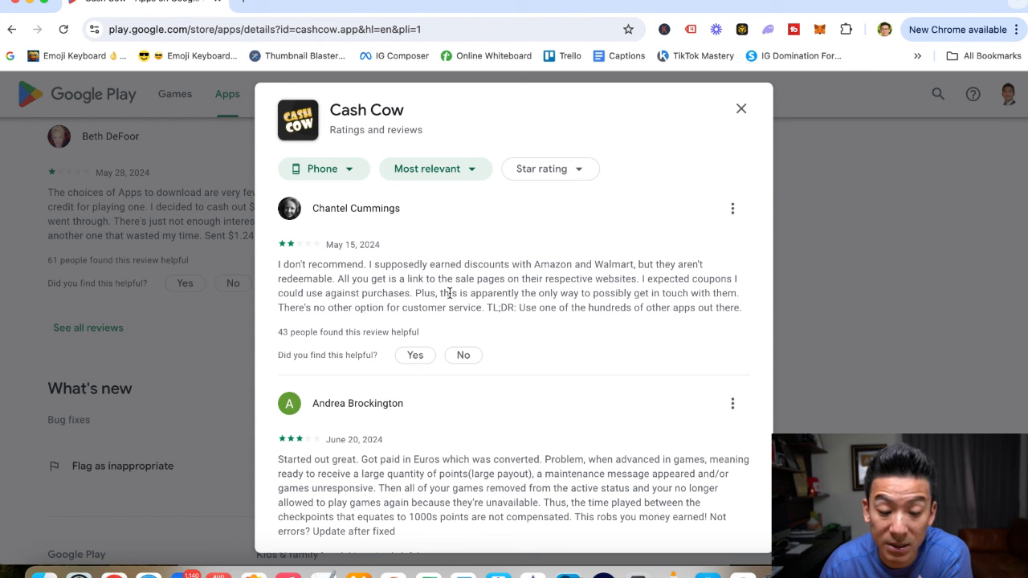
{"action": "mouse_move", "coordinate": [656, 286]}
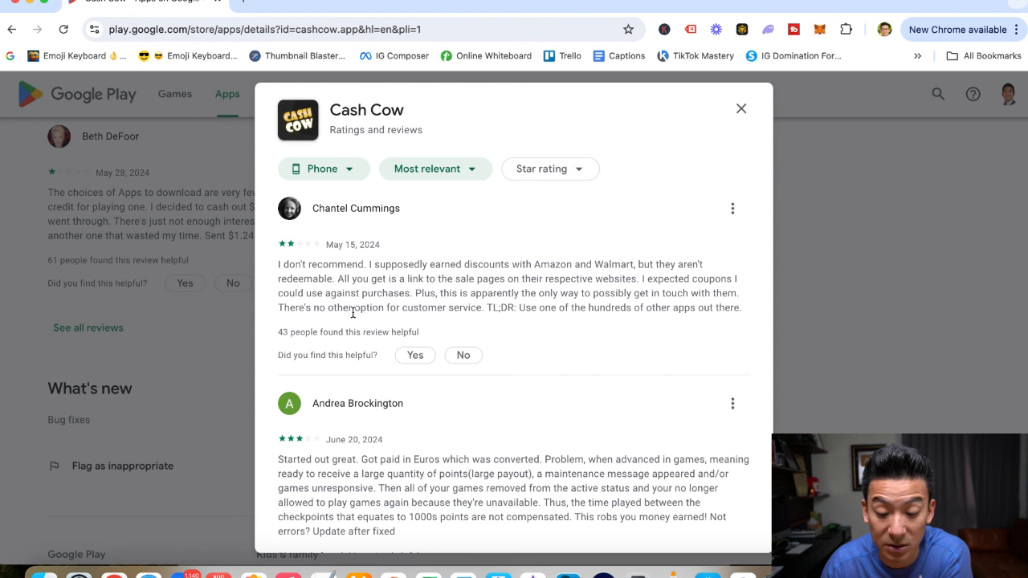
{"action": "scroll", "scroll_direction": "down", "scroll_amount": 3}
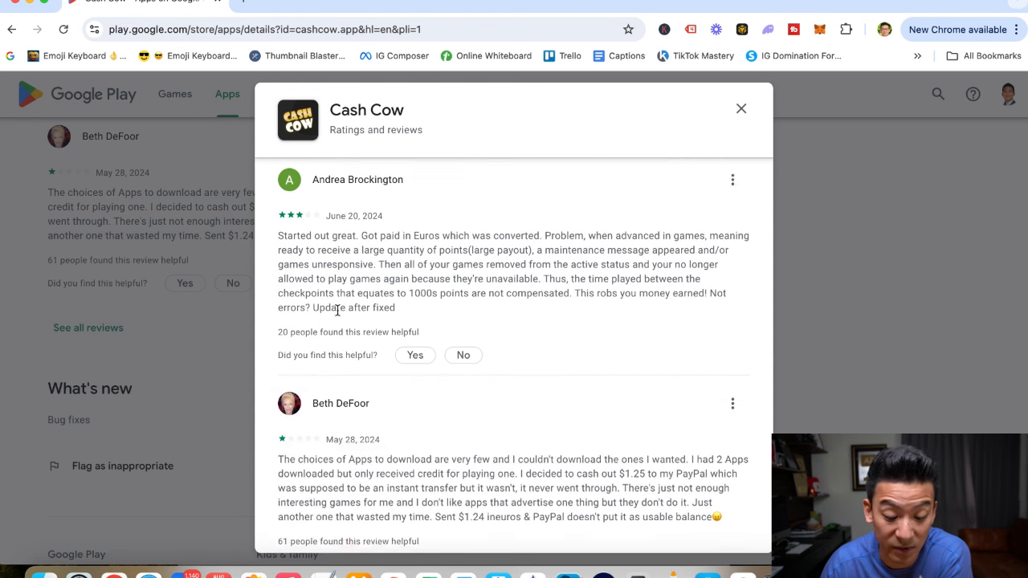
{"action": "scroll", "scroll_direction": "down", "scroll_amount": 3}
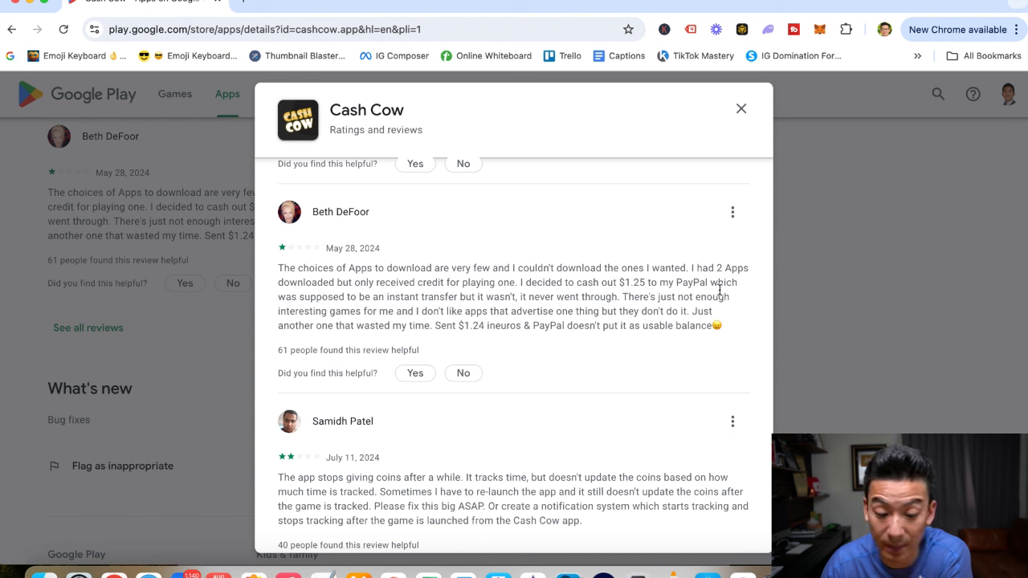
{"action": "mouse_move", "coordinate": [484, 308]}
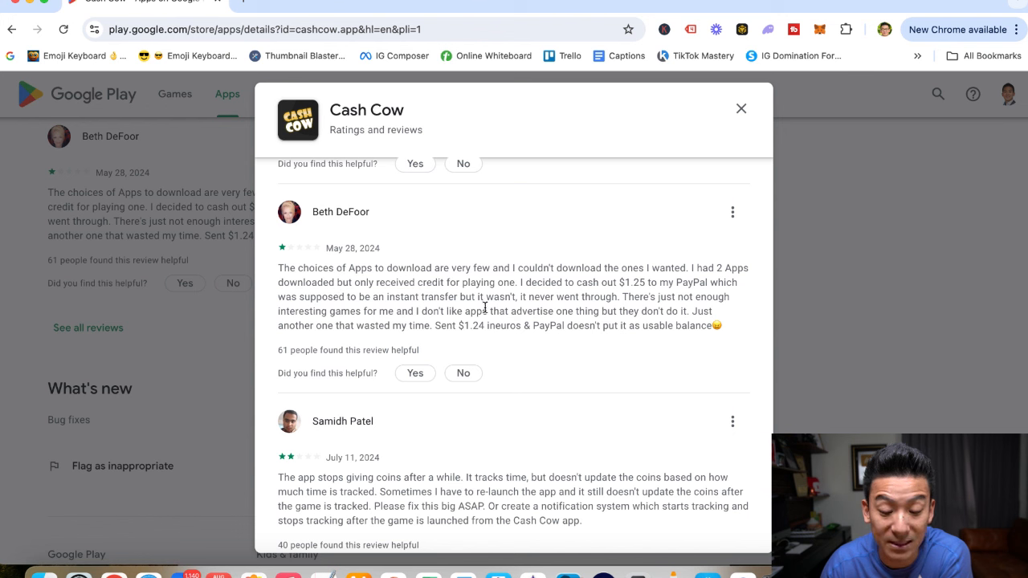
{"action": "mouse_move", "coordinate": [638, 310]}
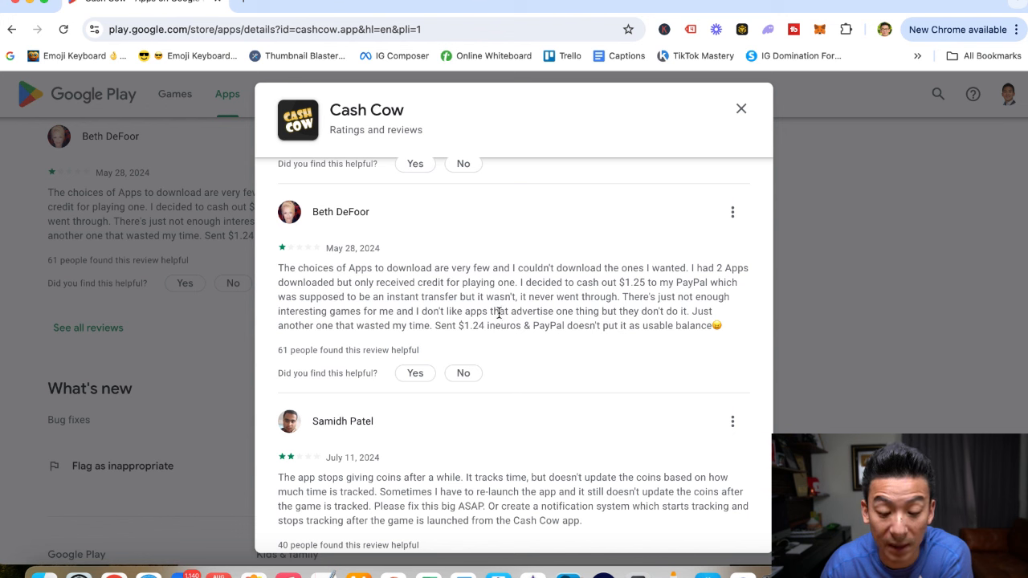
{"action": "mouse_move", "coordinate": [607, 326]}
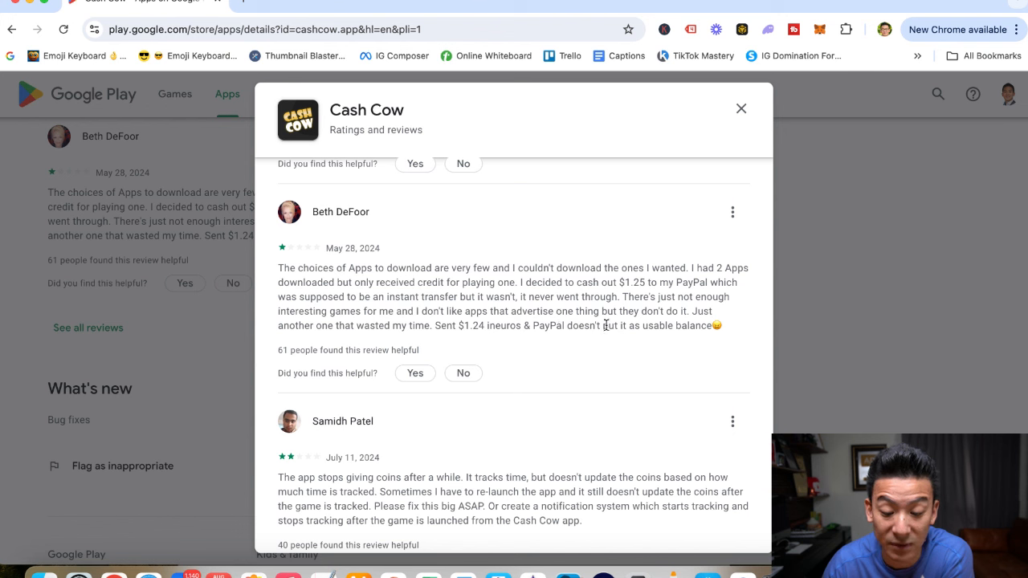
{"action": "mouse_move", "coordinate": [327, 302]}
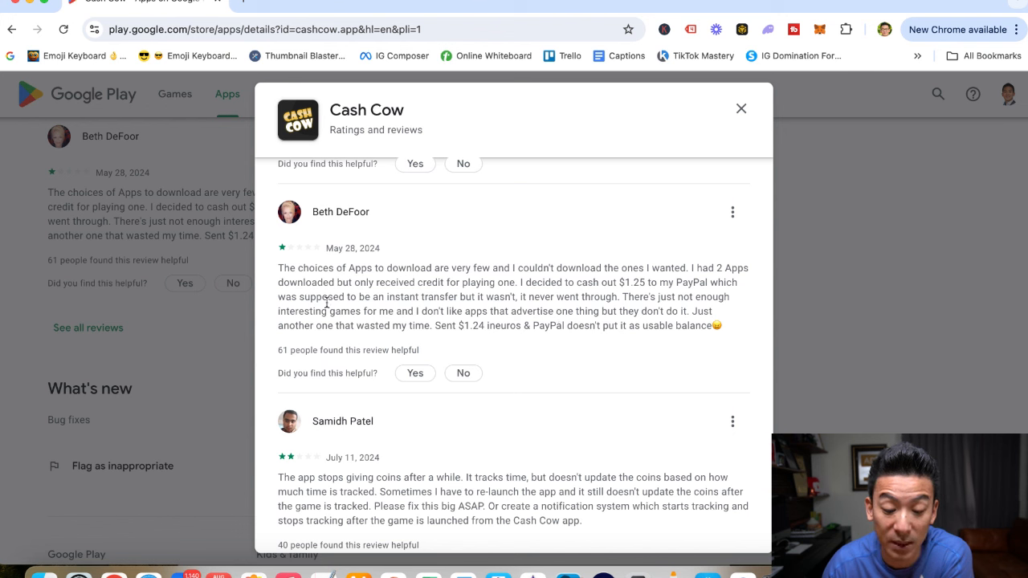
{"action": "mouse_move", "coordinate": [480, 346]}
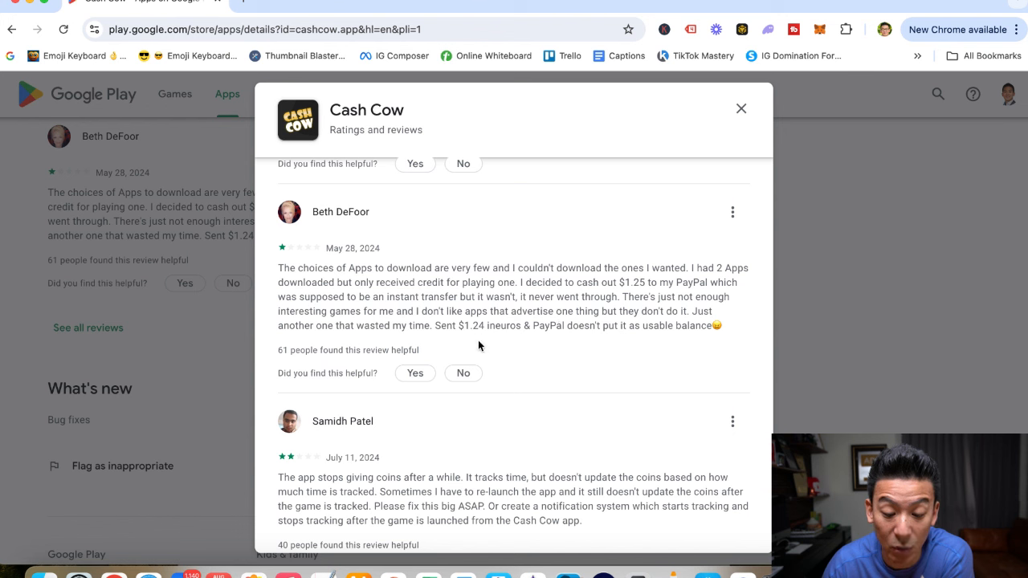
{"action": "mouse_move", "coordinate": [522, 341]}
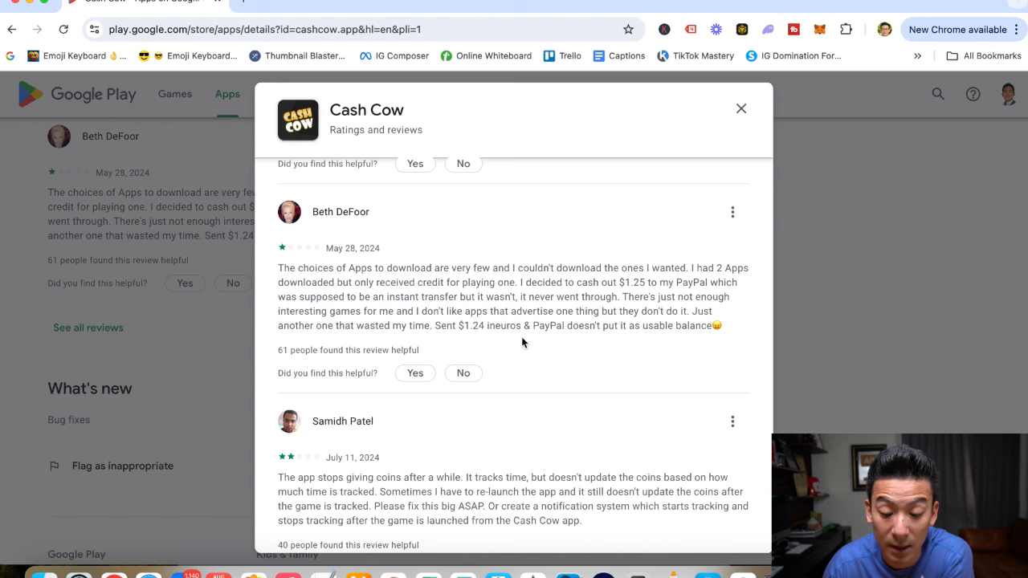
{"action": "mouse_move", "coordinate": [398, 320]}
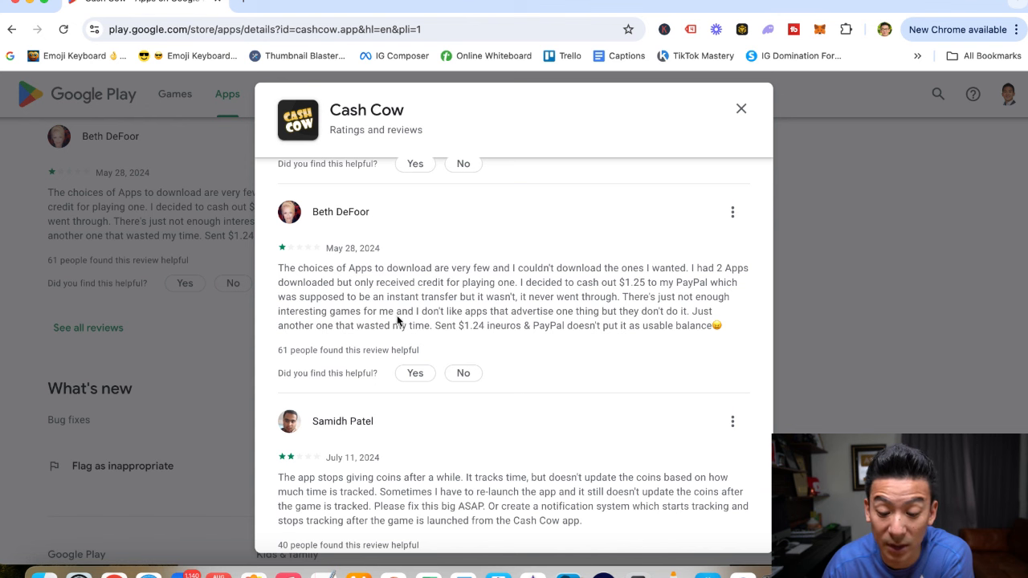
{"action": "mouse_move", "coordinate": [343, 297]}
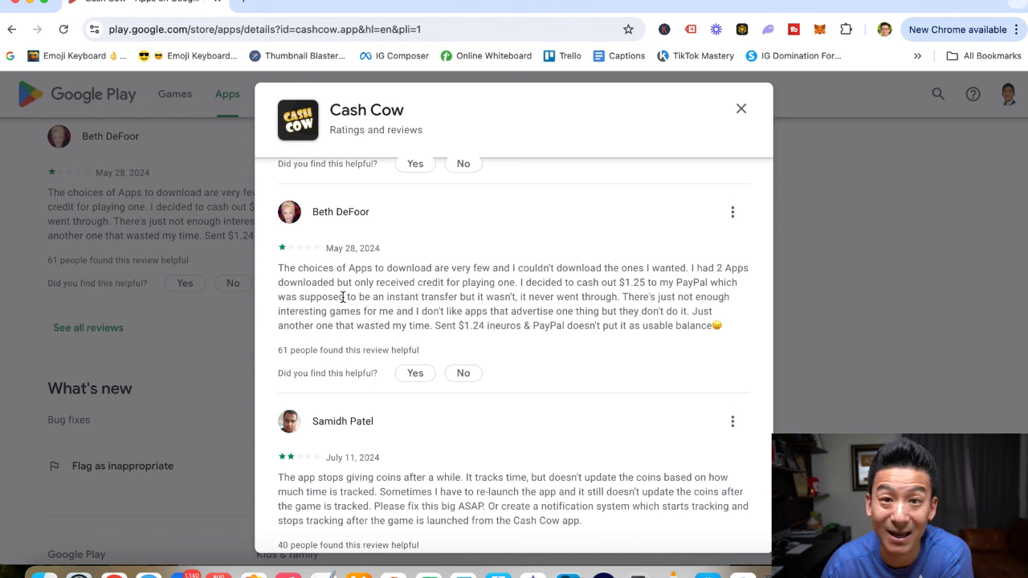
{"action": "scroll", "scroll_direction": "down", "scroll_amount": 3}
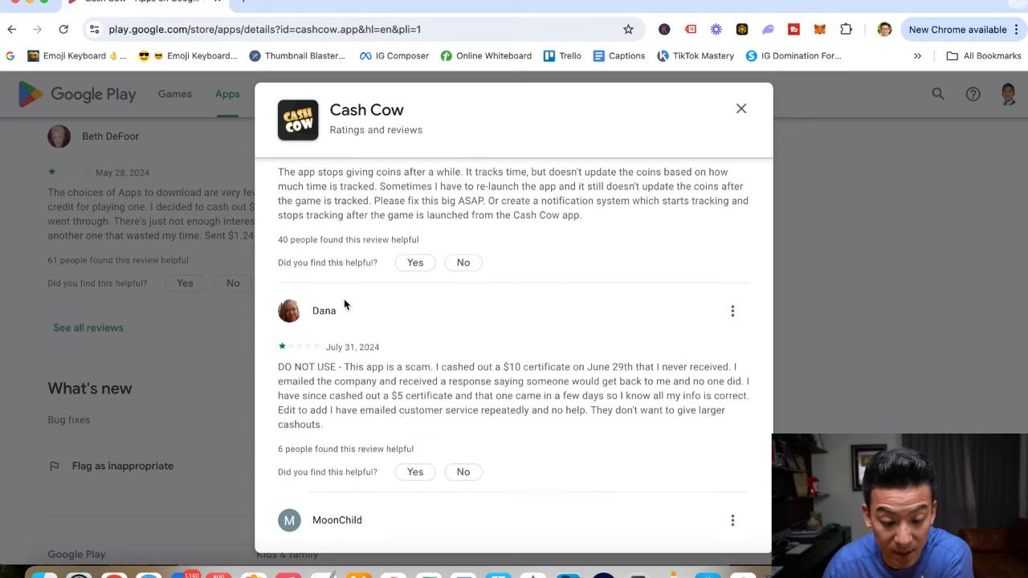
{"action": "scroll", "scroll_direction": "down", "scroll_amount": 3}
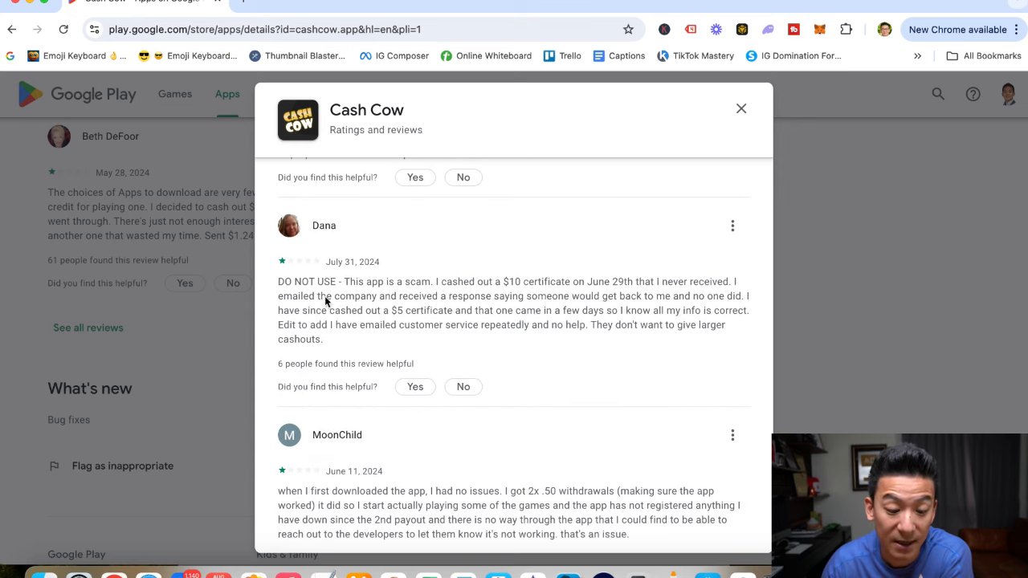
{"action": "mouse_move", "coordinate": [466, 313]}
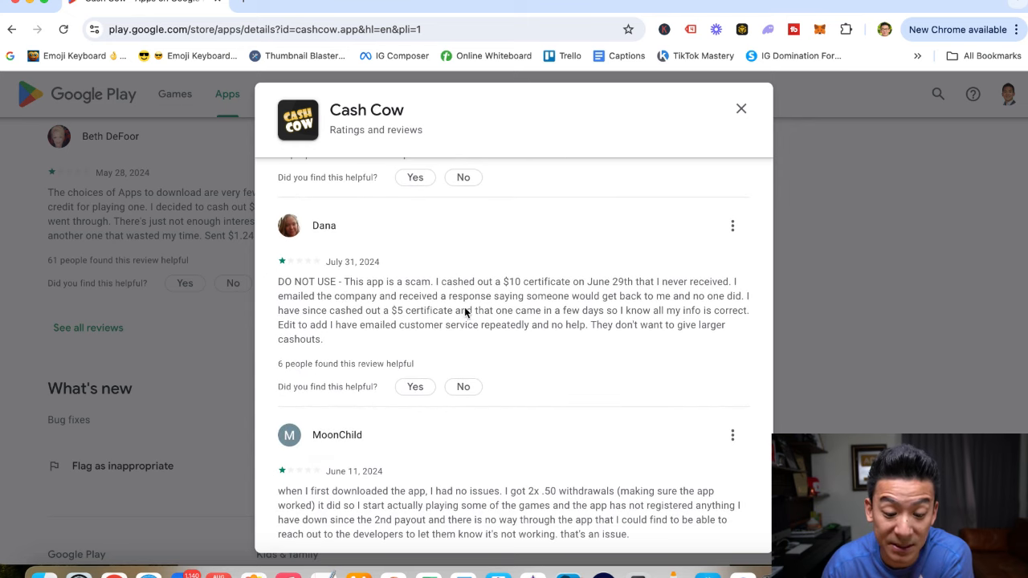
{"action": "mouse_move", "coordinate": [604, 306]}
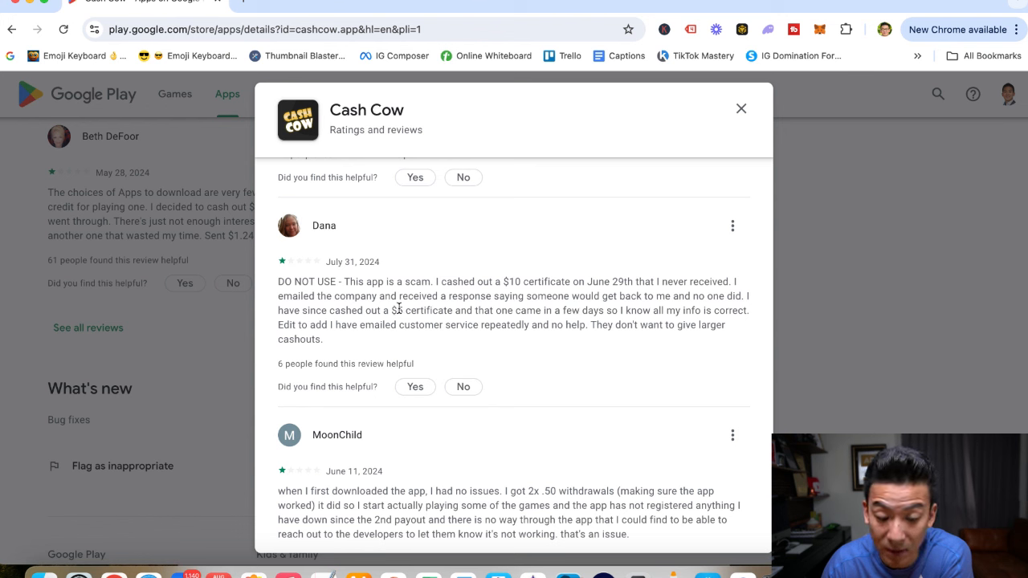
{"action": "mouse_move", "coordinate": [705, 305]}
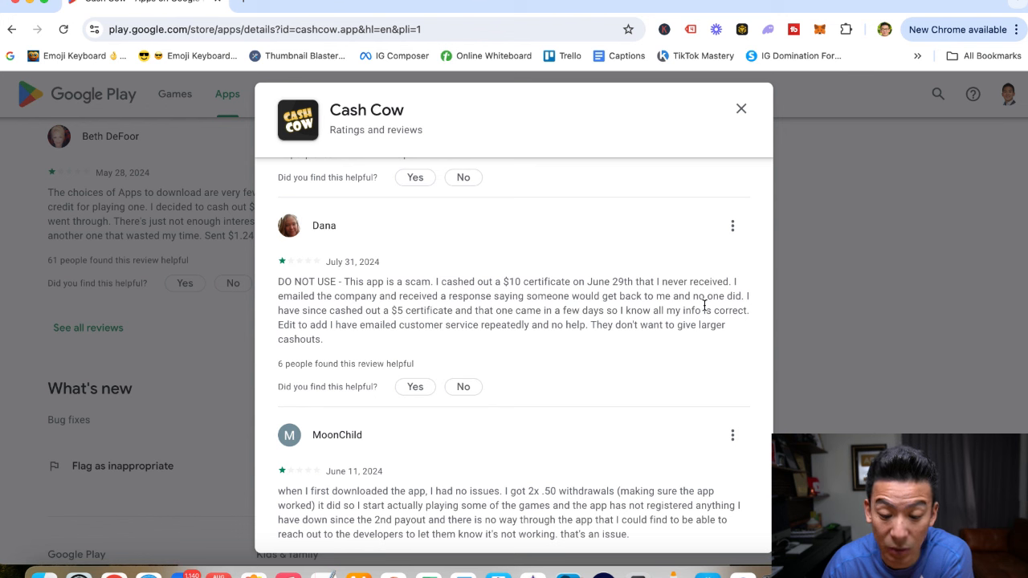
{"action": "mouse_move", "coordinate": [346, 323]}
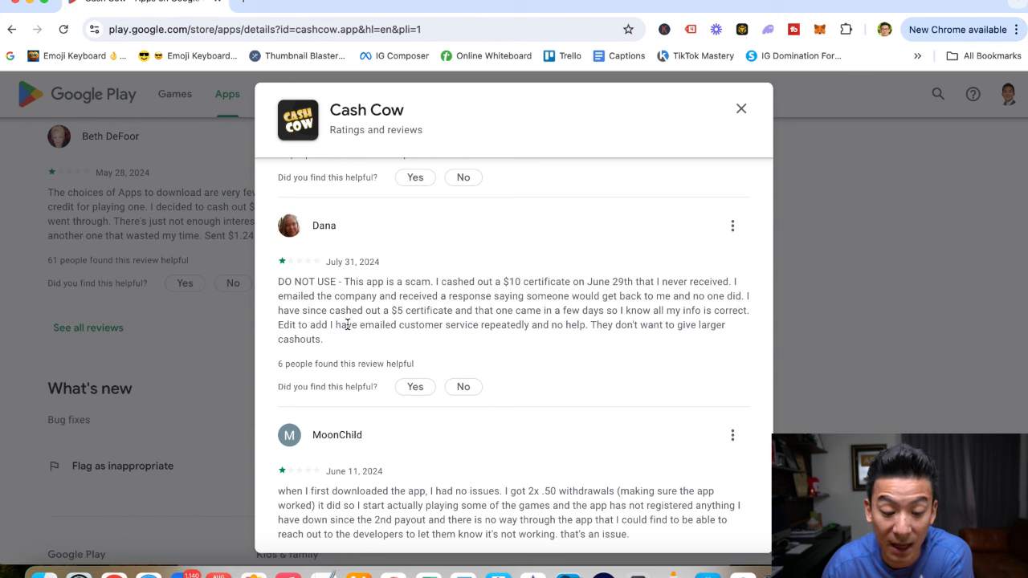
{"action": "mouse_move", "coordinate": [447, 322]}
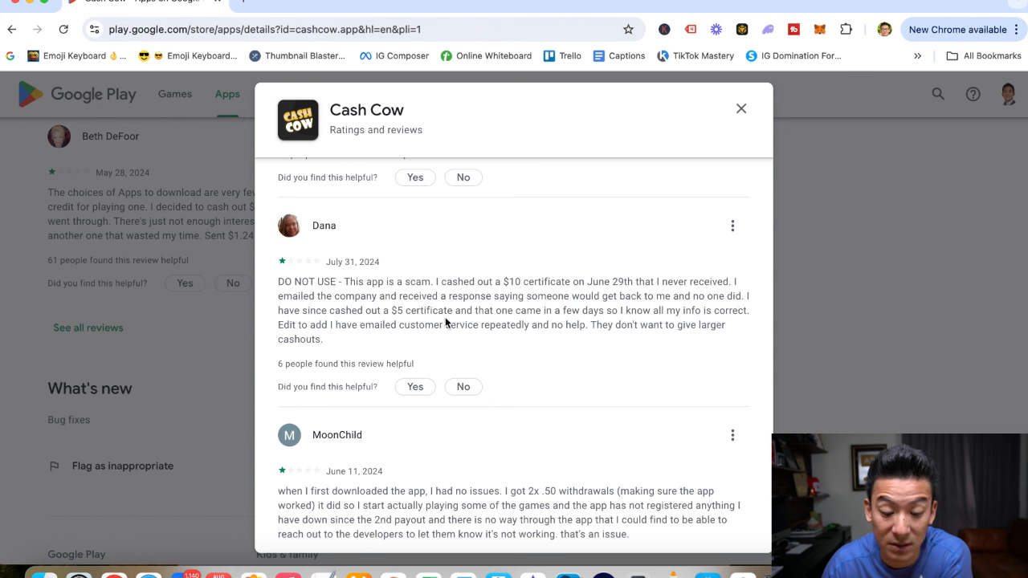
{"action": "mouse_move", "coordinate": [675, 330]}
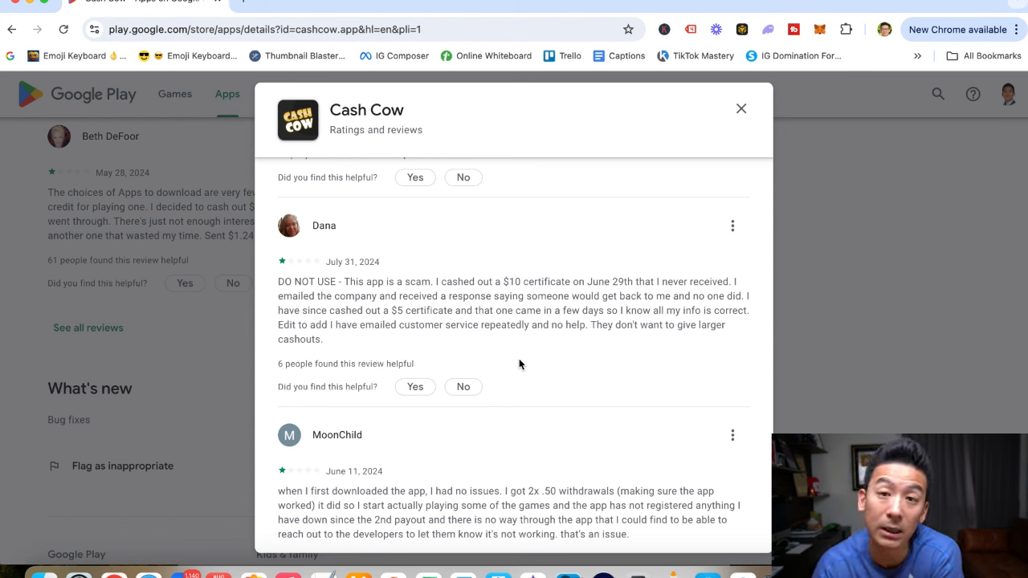
{"action": "mouse_move", "coordinate": [467, 361]}
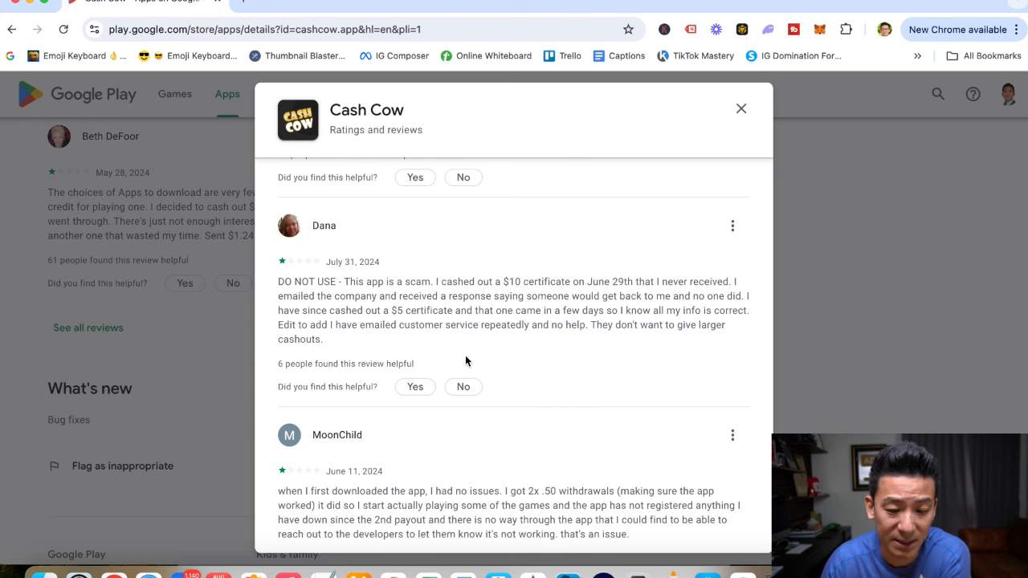
{"action": "scroll", "scroll_direction": "down", "scroll_amount": 3}
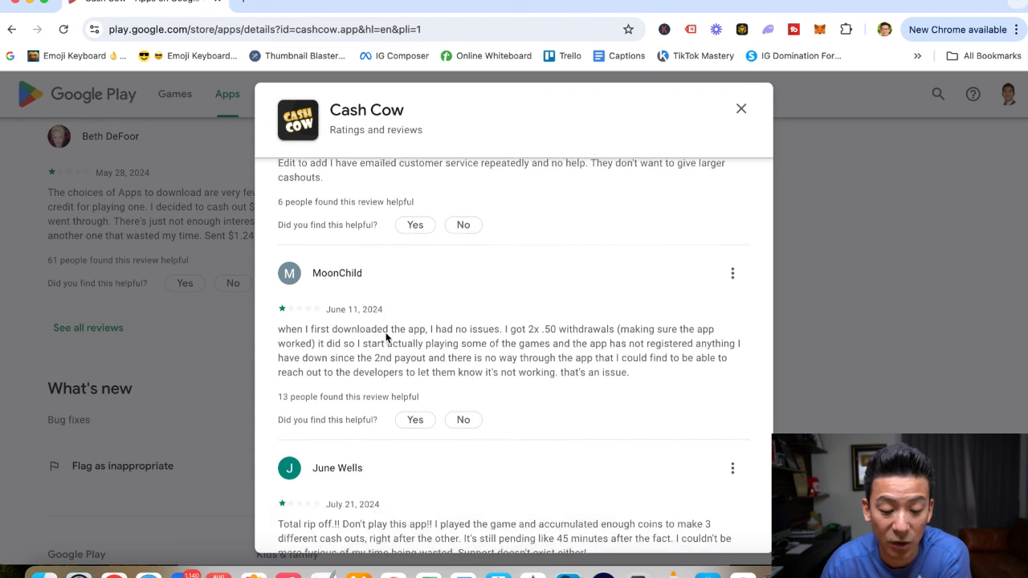
{"action": "scroll", "scroll_direction": "down", "scroll_amount": 3}
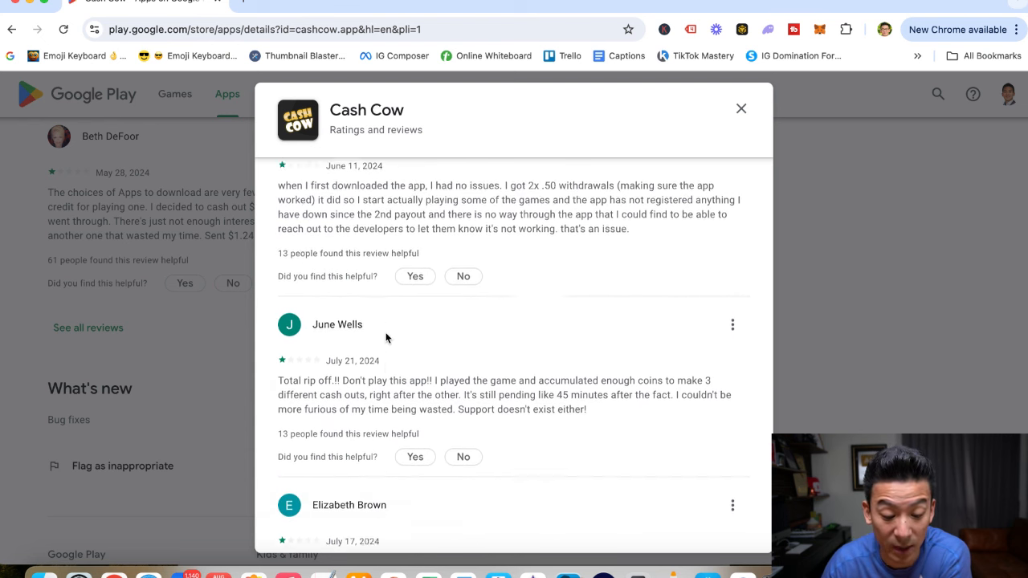
{"action": "scroll", "scroll_direction": "down", "scroll_amount": 3}
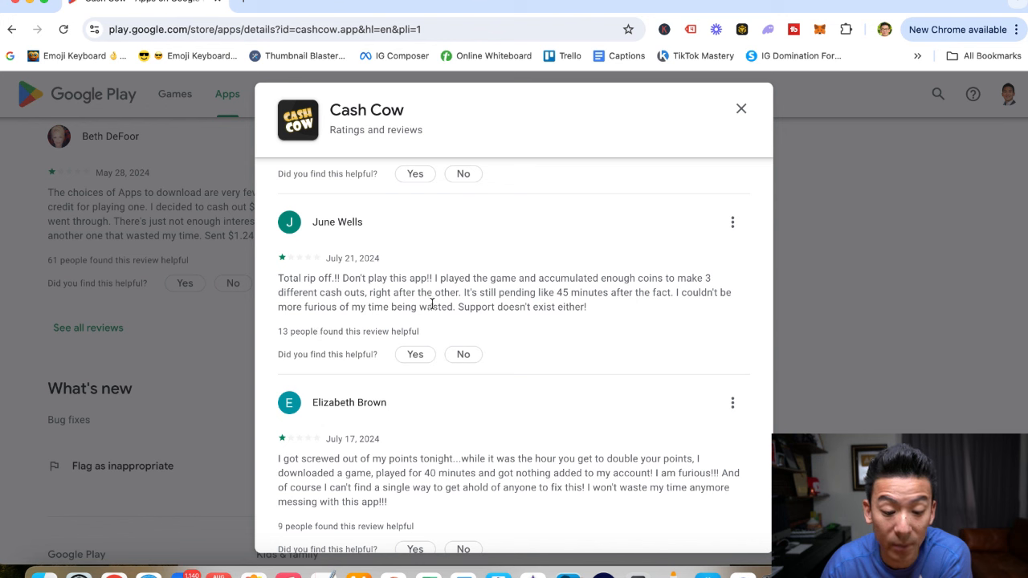
{"action": "mouse_move", "coordinate": [680, 293]}
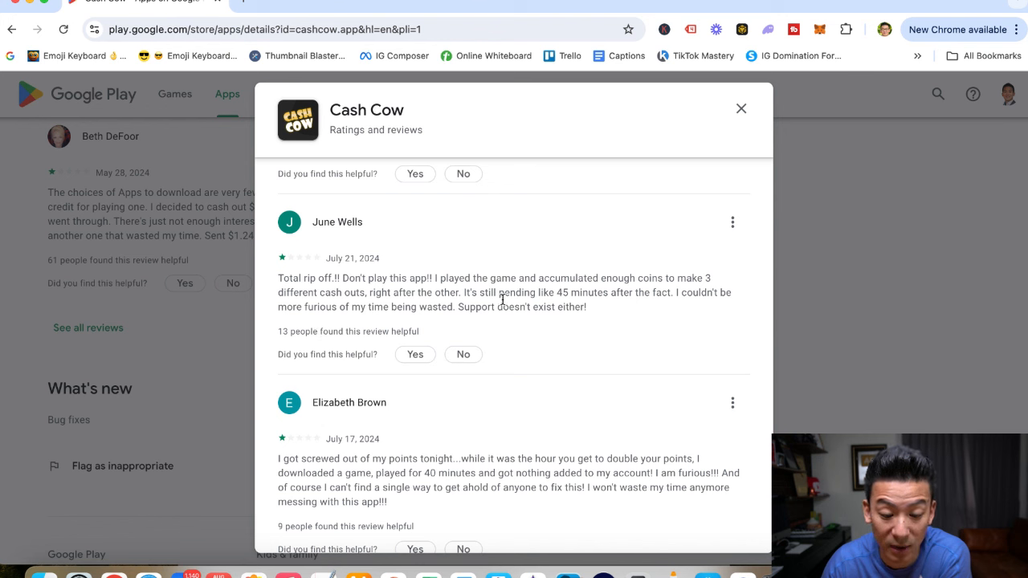
{"action": "mouse_move", "coordinate": [620, 311]}
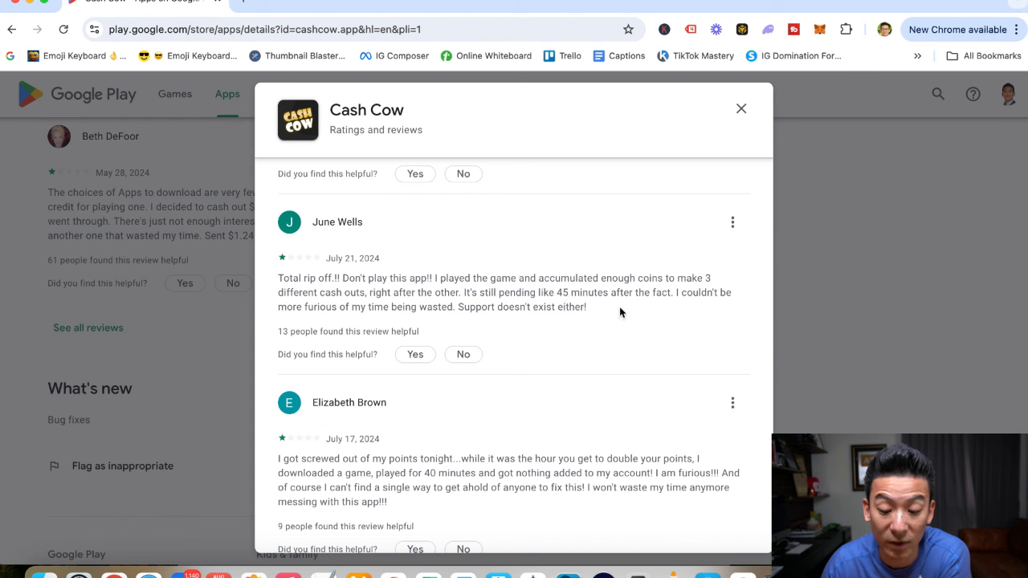
{"action": "mouse_move", "coordinate": [695, 313]}
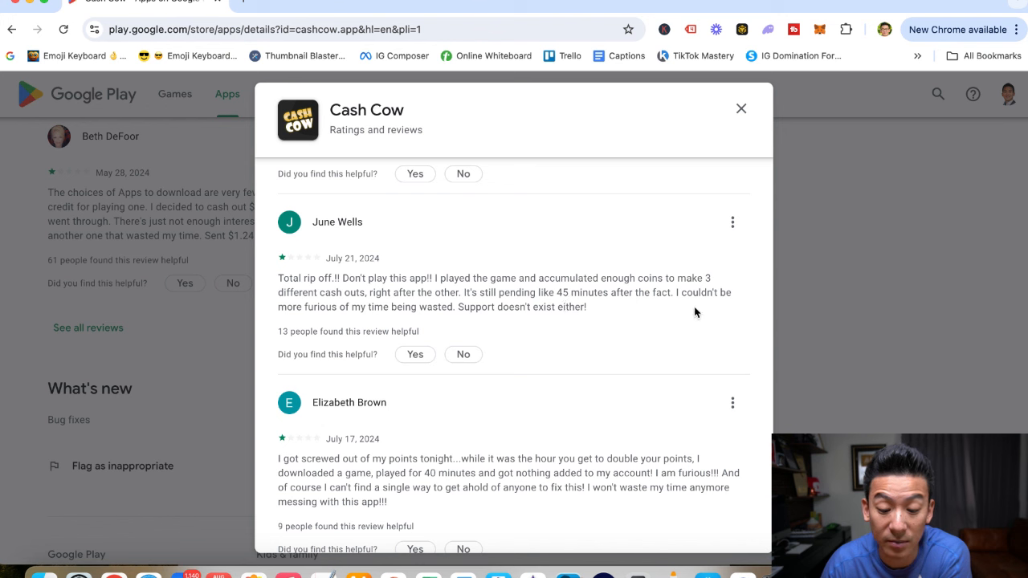
{"action": "mouse_move", "coordinate": [599, 331]}
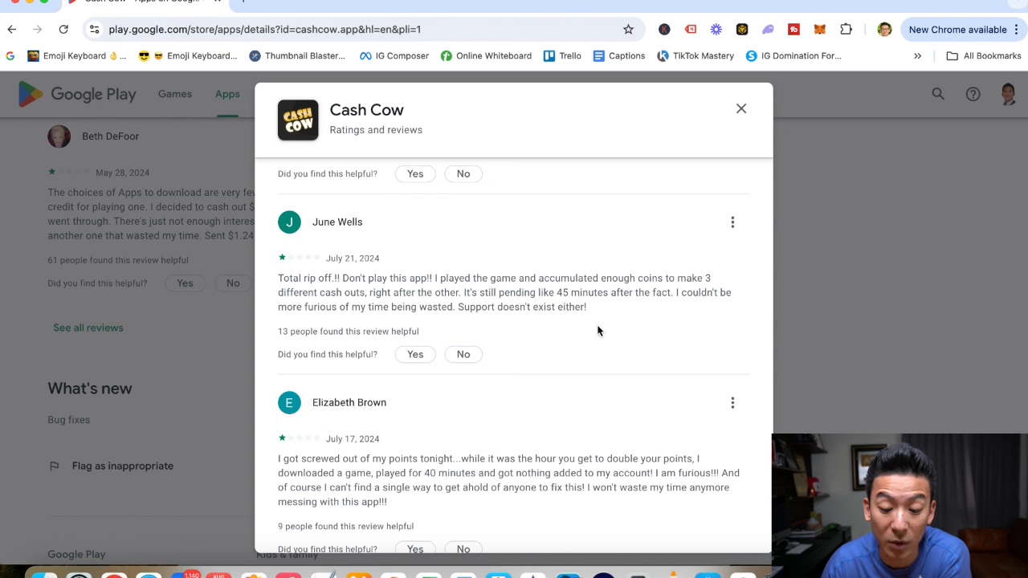
{"action": "mouse_move", "coordinate": [603, 331]}
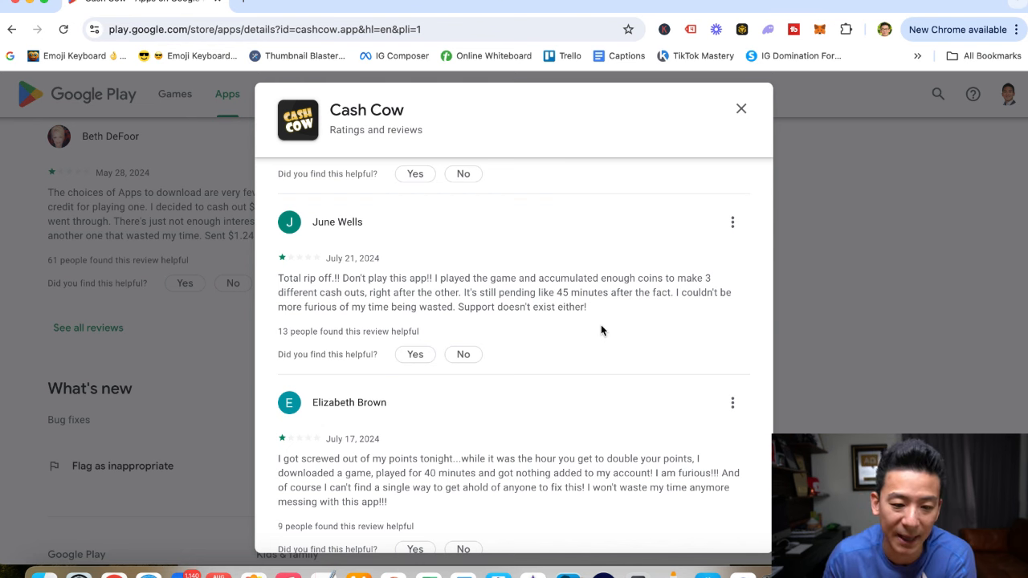
Close the Ratings and reviews window and scroll back to the Cash Cow title and install option.
{"action": "left_click", "coordinate": [739, 109]}
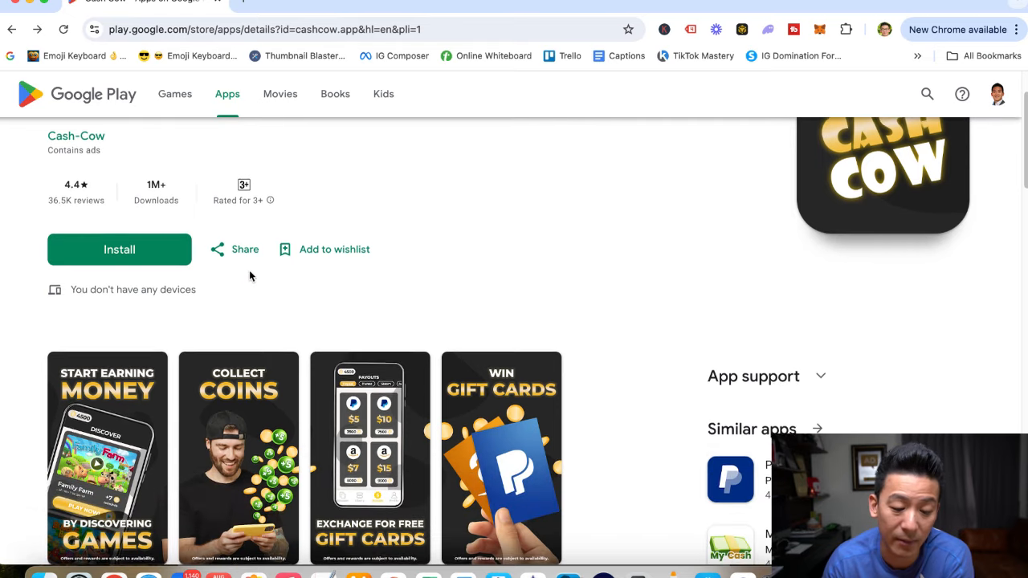
{"action": "scroll", "scroll_direction": "down", "scroll_amount": 3}
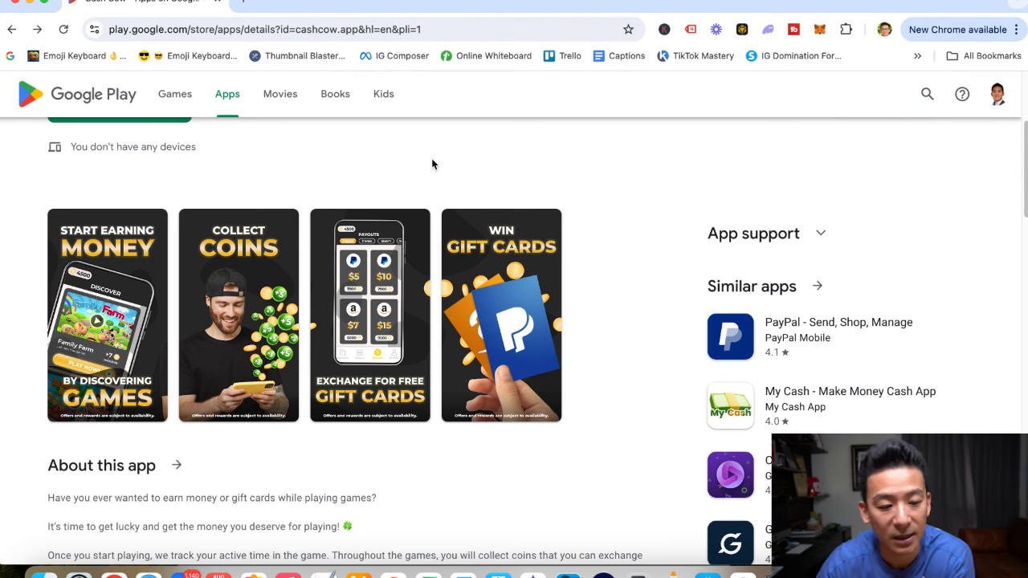
{"action": "scroll", "scroll_direction": "up", "scroll_amount": 3}
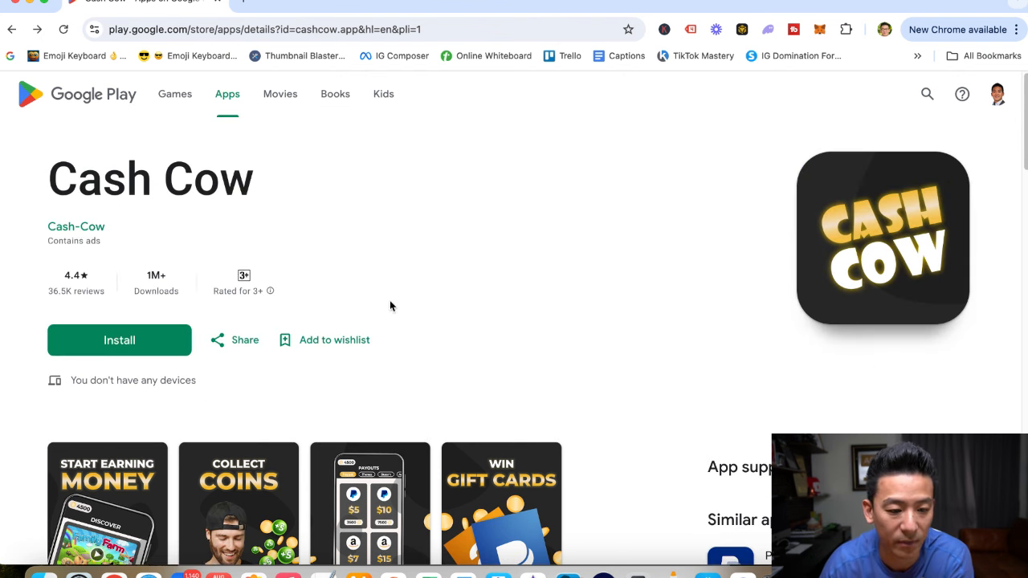
{"action": "mouse_move", "coordinate": [348, 241]}
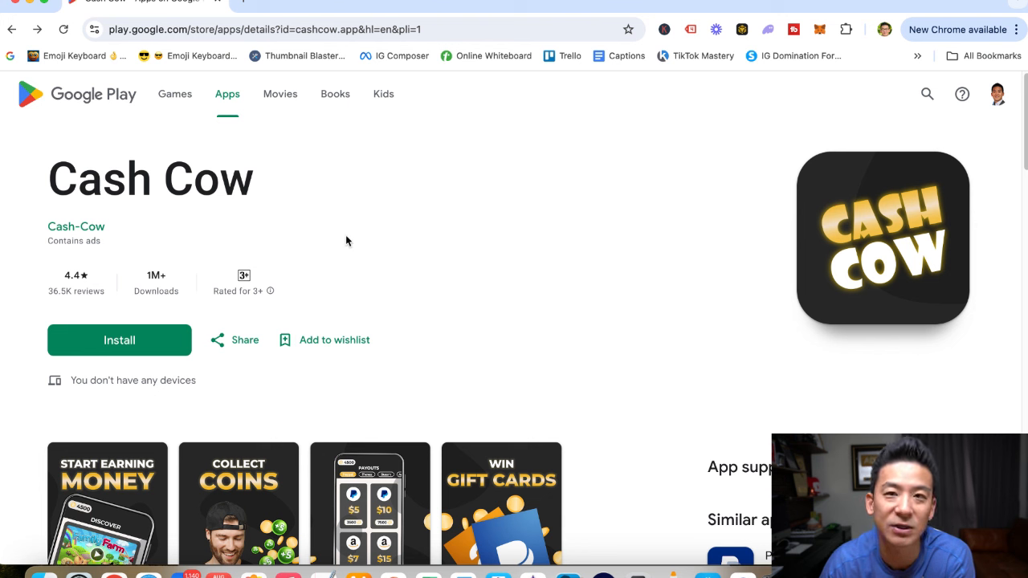